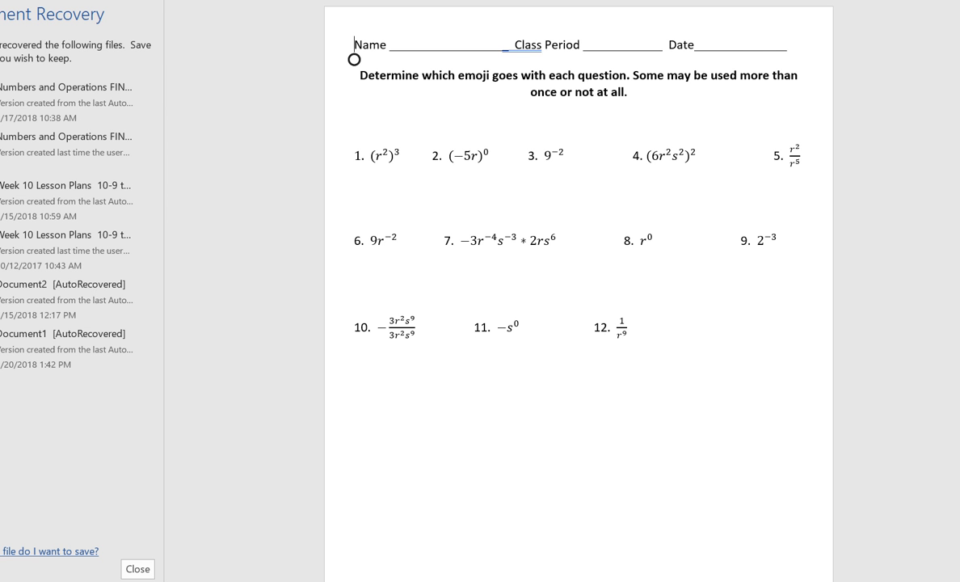
scroll("down", 3)
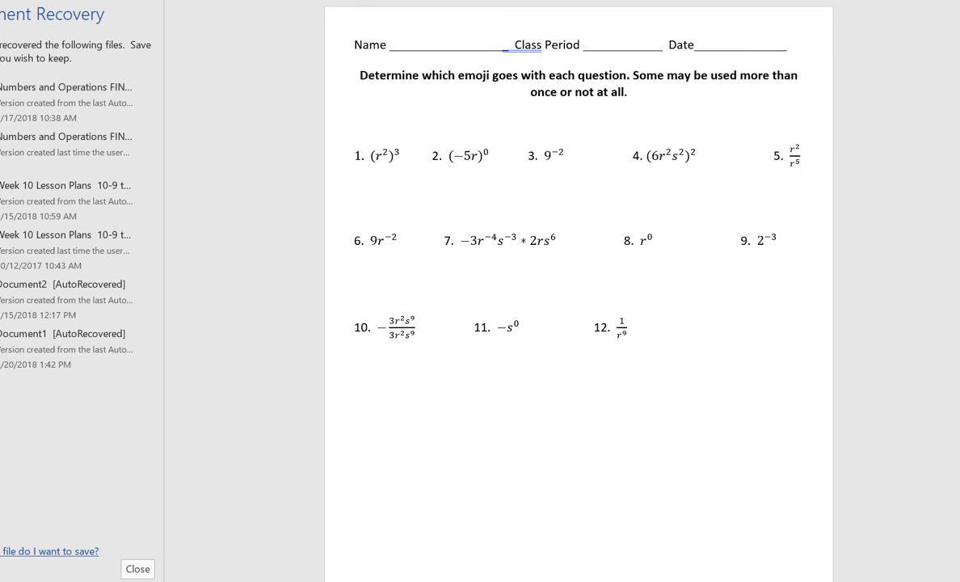
scroll("down", 3)
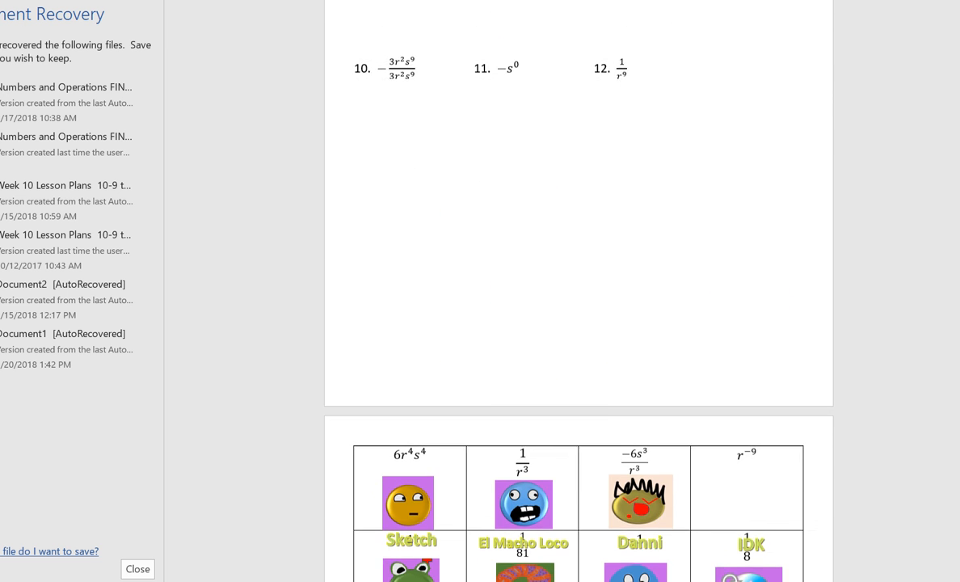
scroll("down", 3)
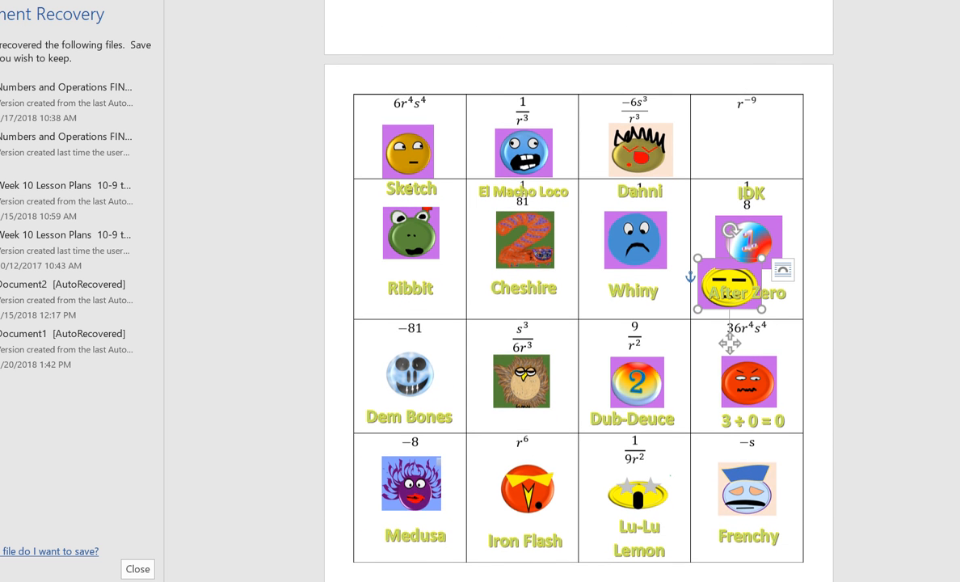